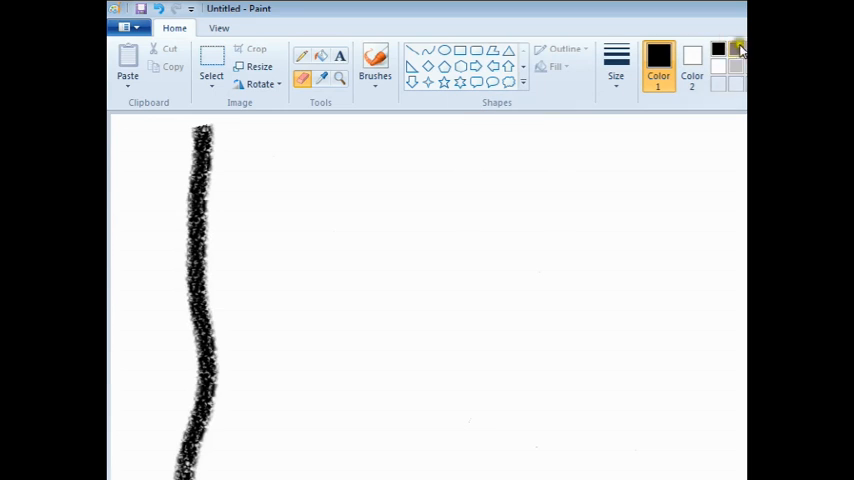
With red and the brush, paint a 'T:' to the right of the black line
{"action": "left_click", "coordinate": [738, 48]}
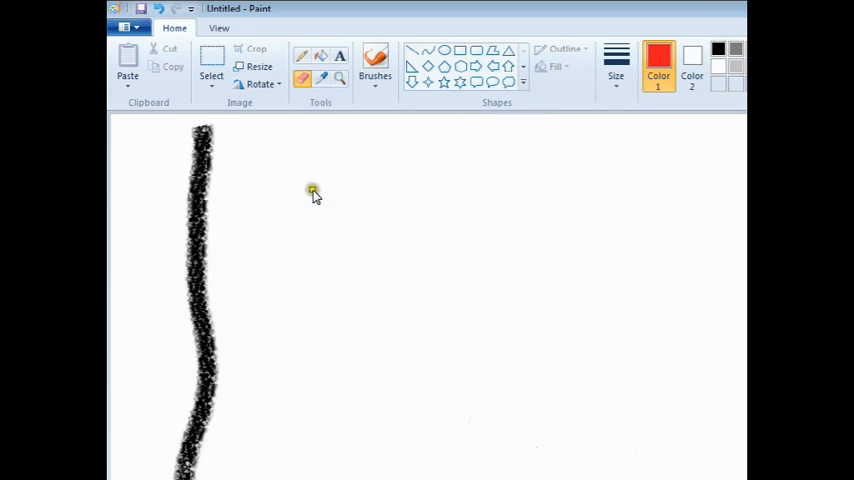
{"action": "left_click", "coordinate": [376, 60]}
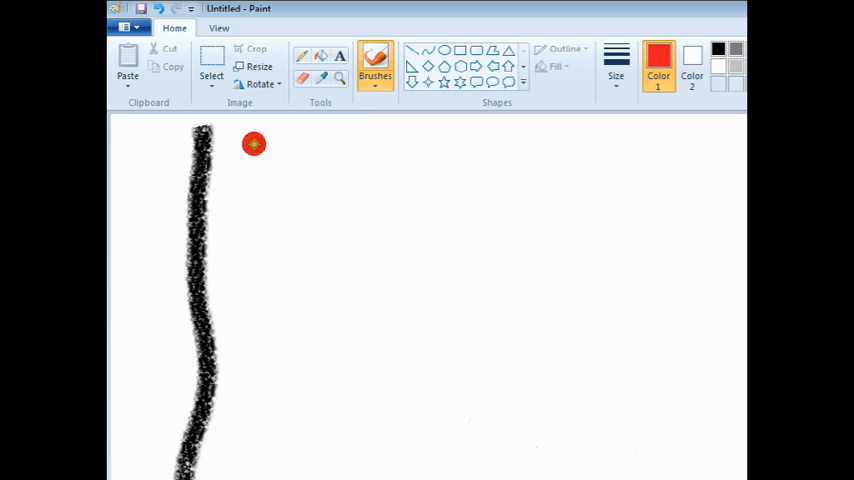
{"action": "left_click_drag", "start_coordinate": [230, 150], "coordinate": [250, 216]}
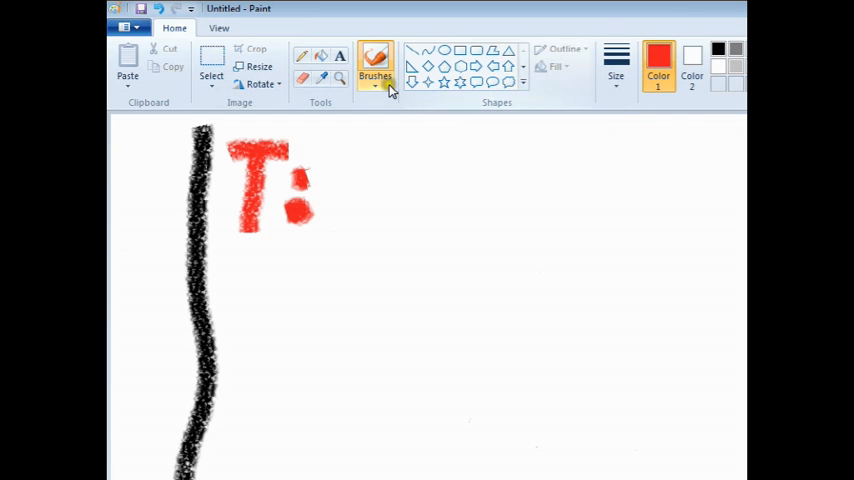
Draw a rounded callout beside the T: and handwrite the name inside it
{"action": "left_click", "coordinate": [476, 82]}
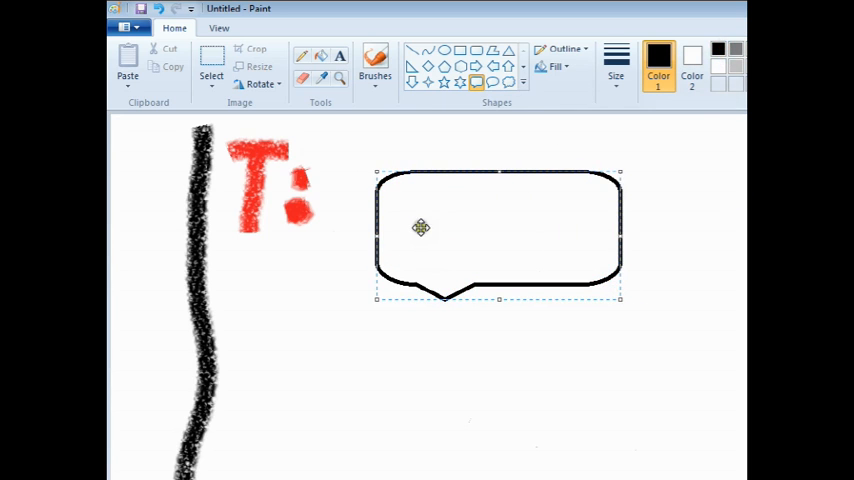
{"action": "left_click", "coordinate": [376, 70]}
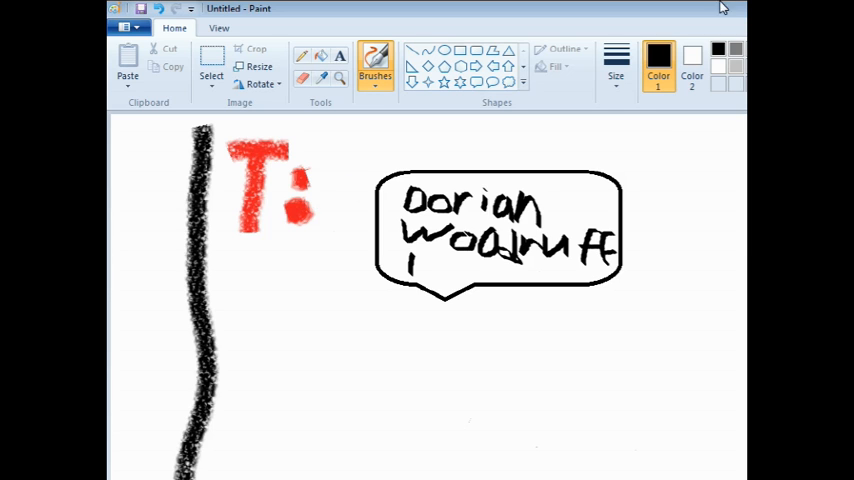
With green and the brush, draw a long curved stroke beneath the speech bubble
{"action": "left_click", "coordinate": [660, 56]}
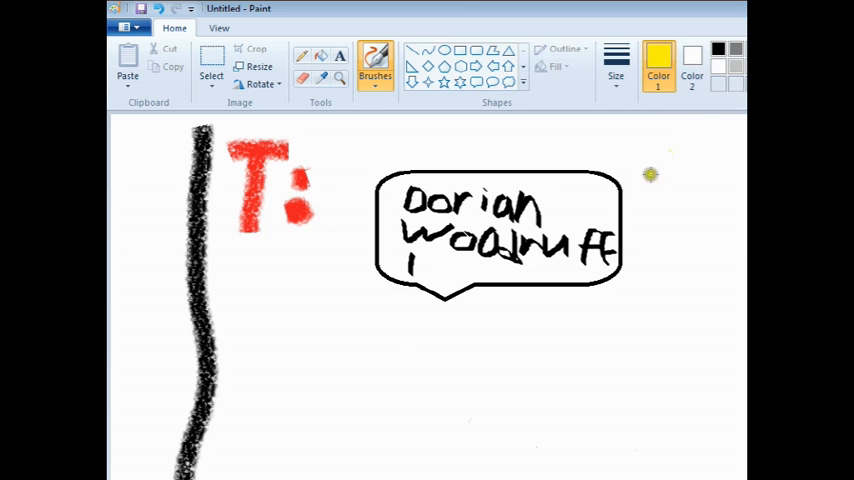
{"action": "left_click", "coordinate": [656, 60]}
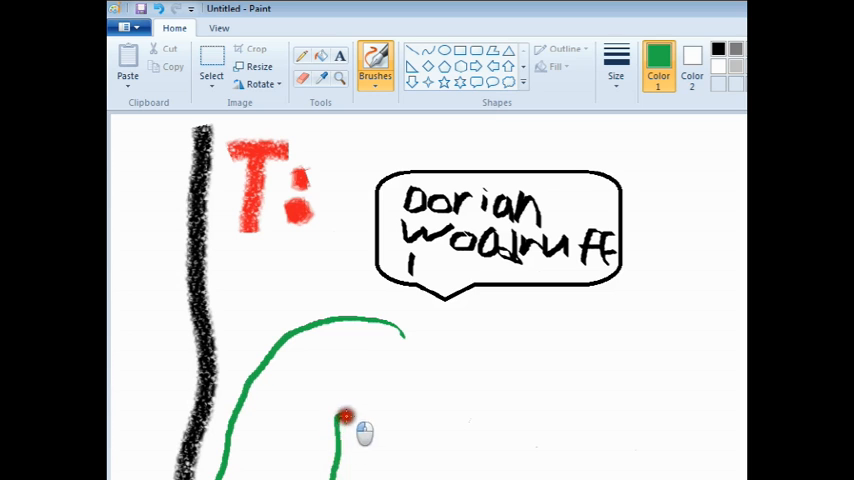
{"action": "left_click_drag", "start_coordinate": [344, 416], "coordinate": [370, 450]}
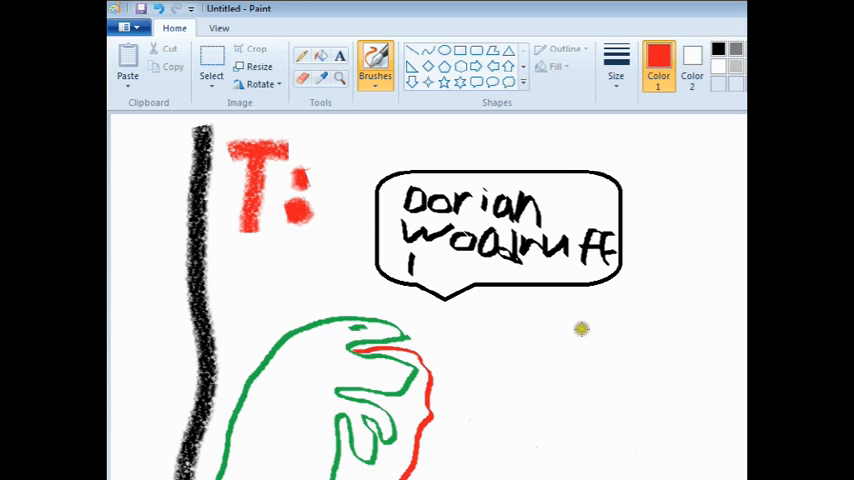
{"action": "mouse_move", "coordinate": [568, 336]}
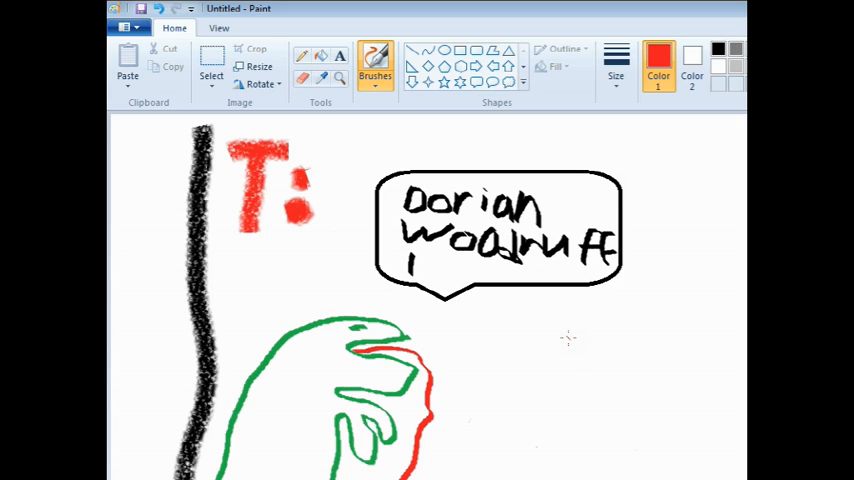